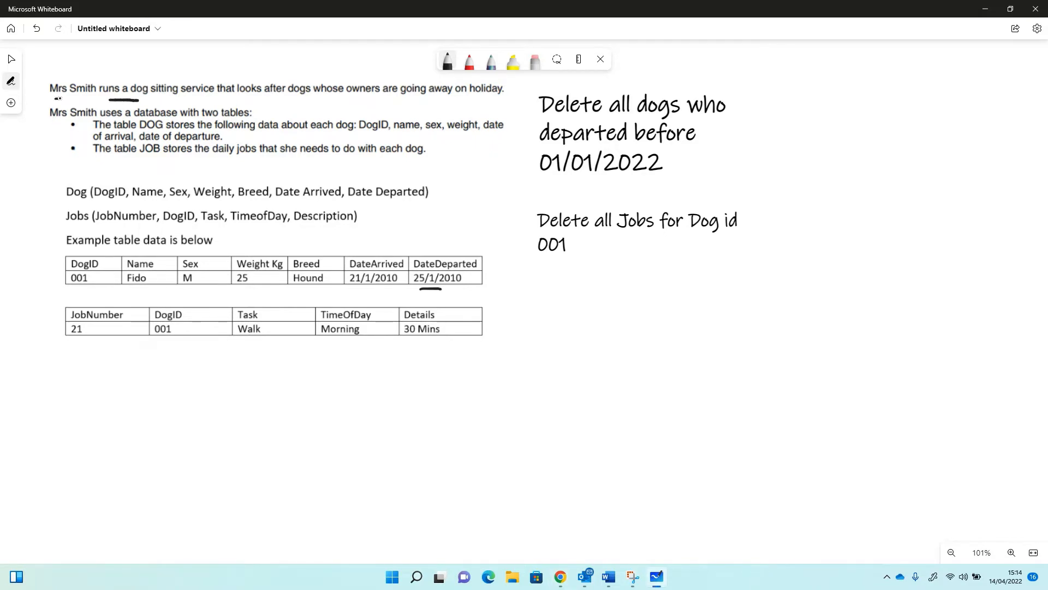
Step: Underline 'dog sitting service', the Dog and Jobs table names, and mark the first delete task
drag(123, 101, 198, 100)
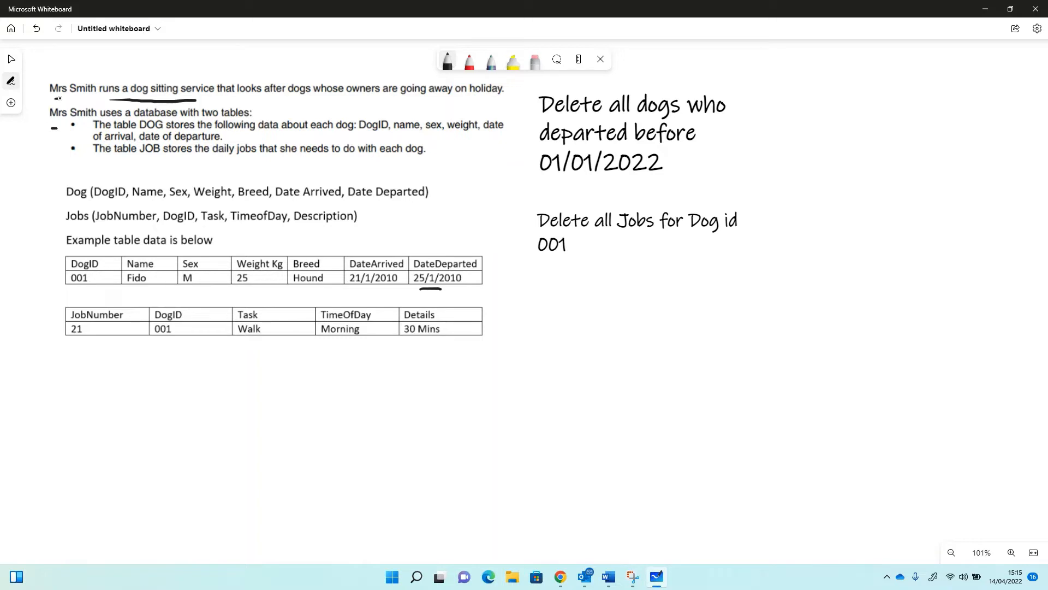
drag(66, 200, 104, 201)
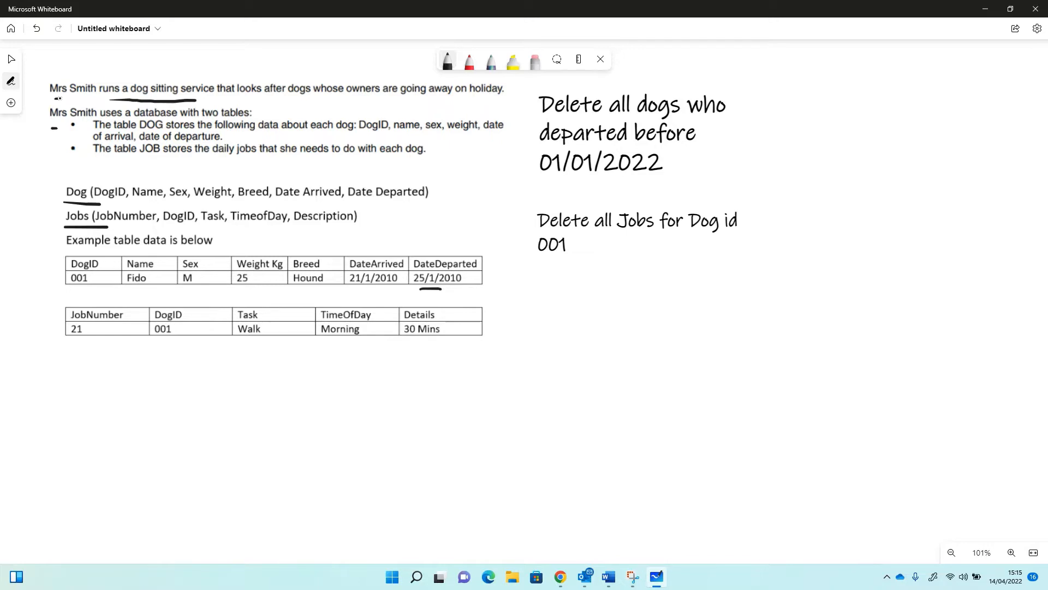
drag(522, 85, 555, 86)
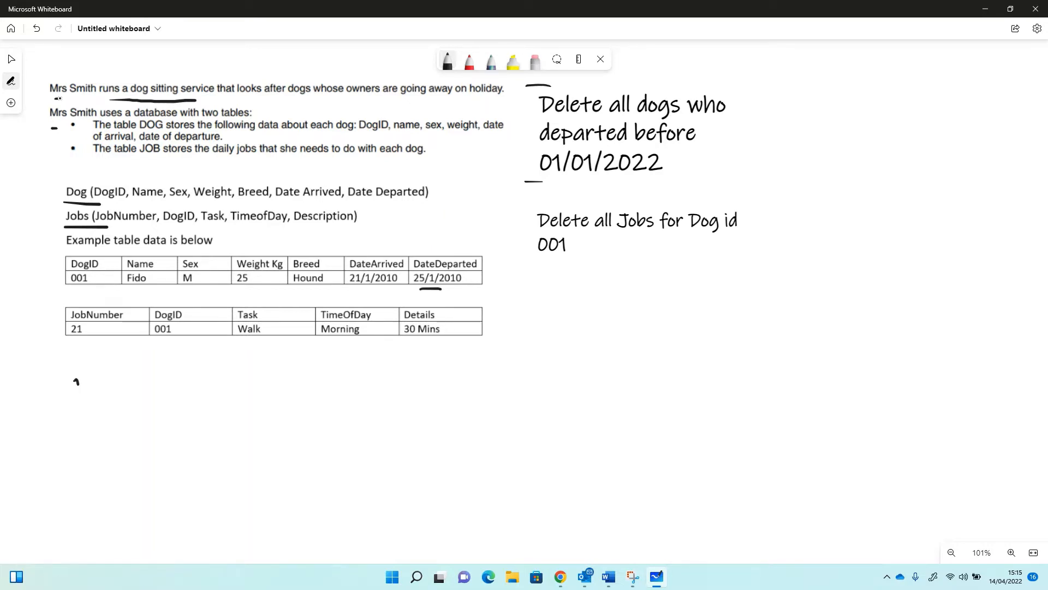
Step: Handwrite 'DELETE FROM Dog' below the example tables
drag(73, 394, 119, 381)
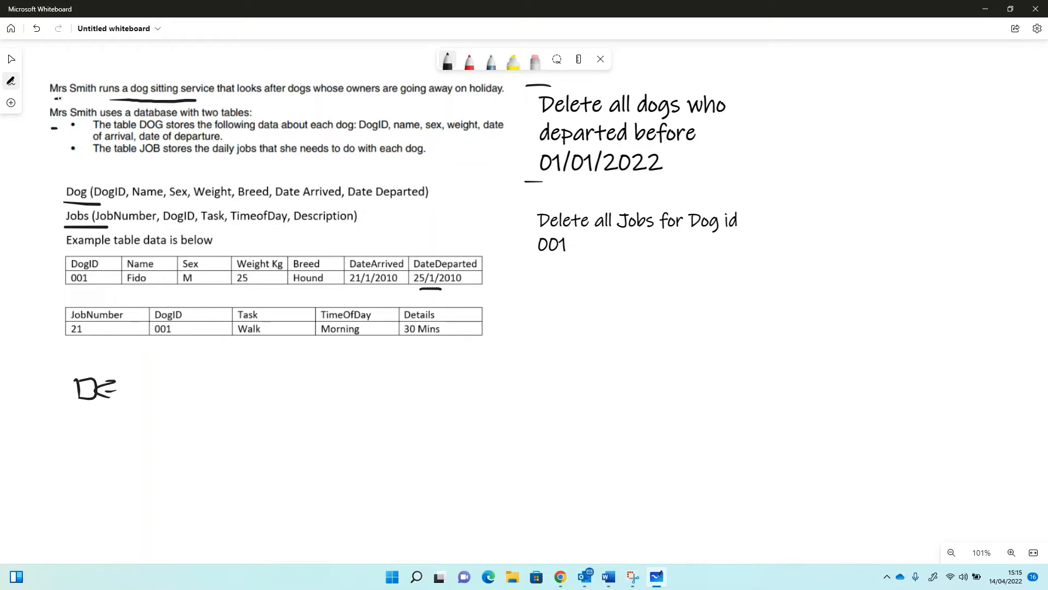
drag(100, 387, 187, 388)
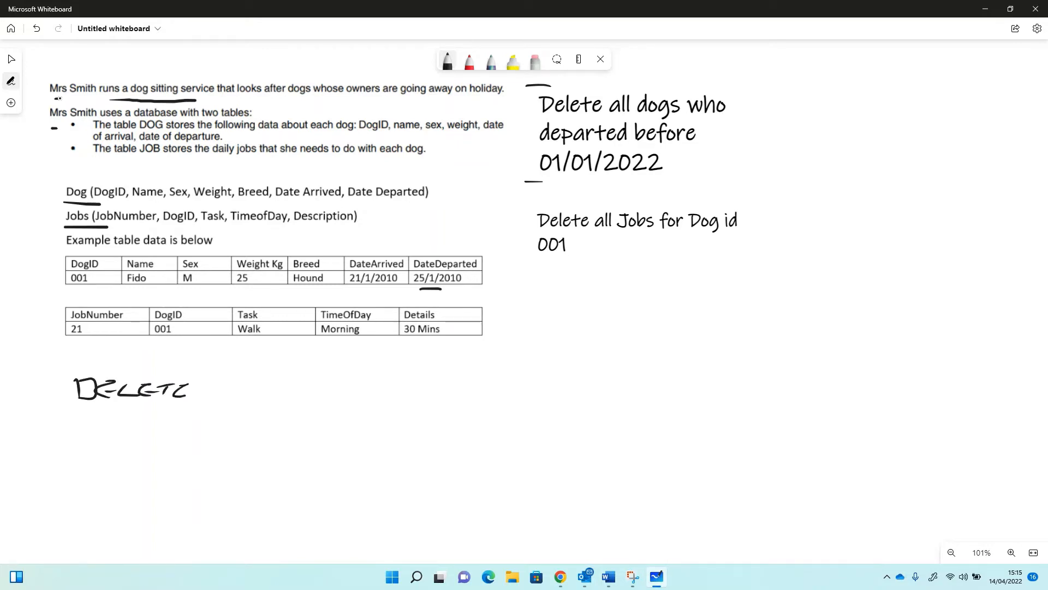
drag(201, 387, 248, 387)
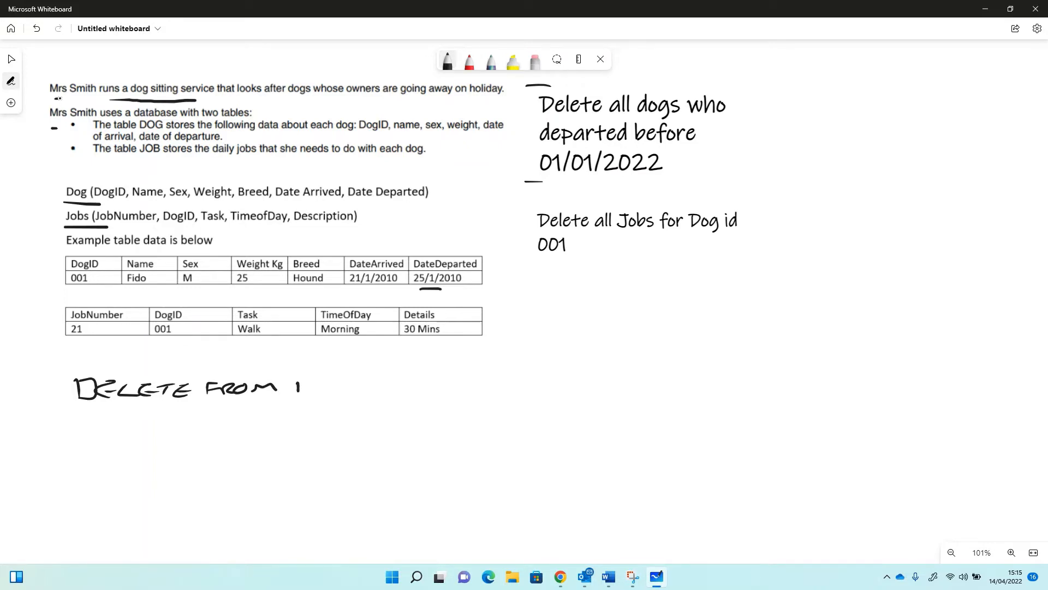
drag(302, 384, 350, 397)
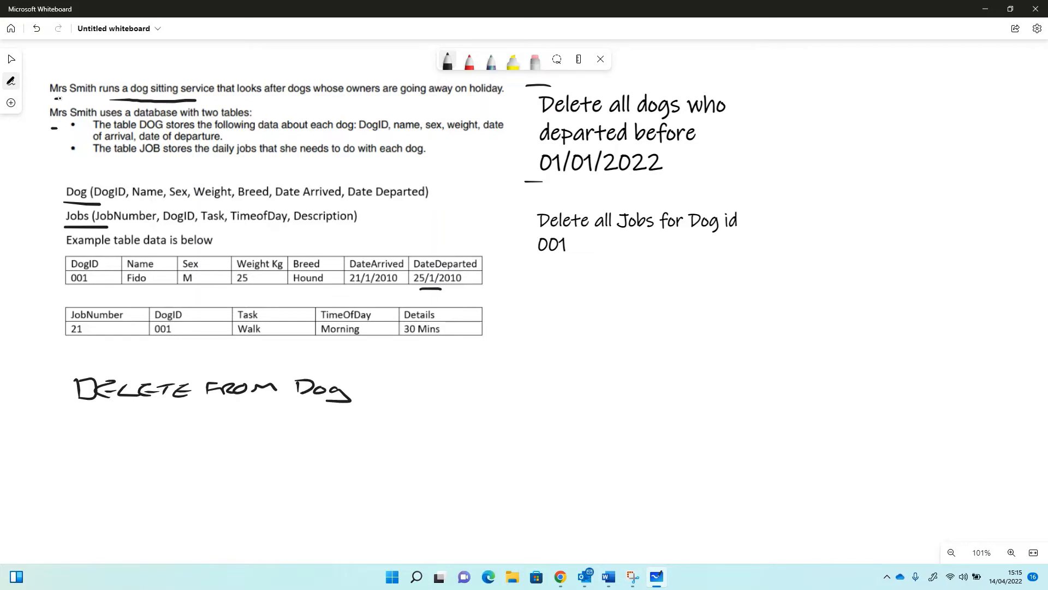
Step: Handwrite 'WHERE DateDeparted <' on the next line of the Dog query
drag(79, 422, 114, 441)
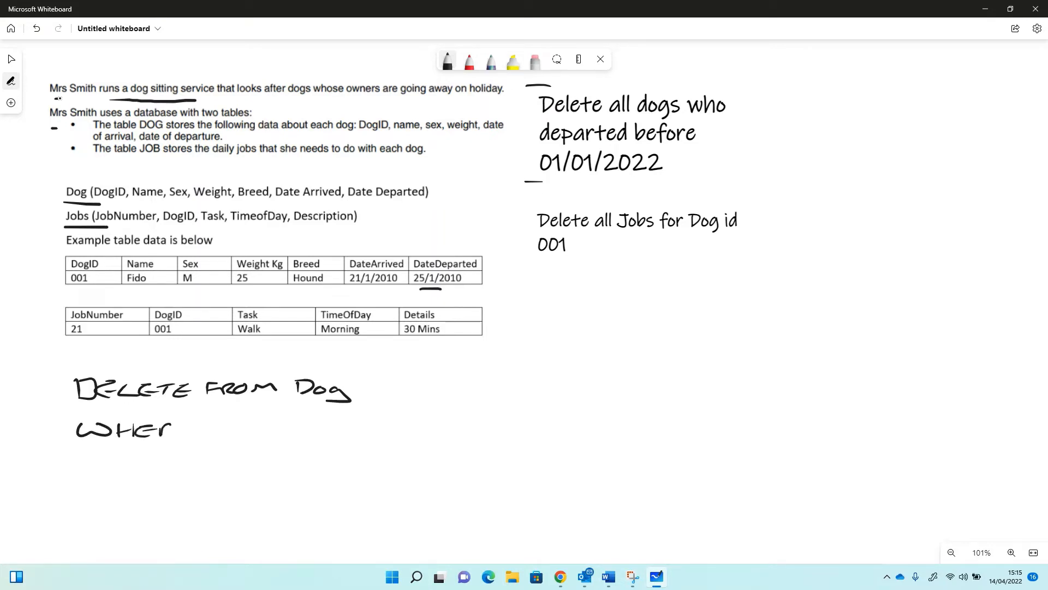
drag(154, 428, 201, 428)
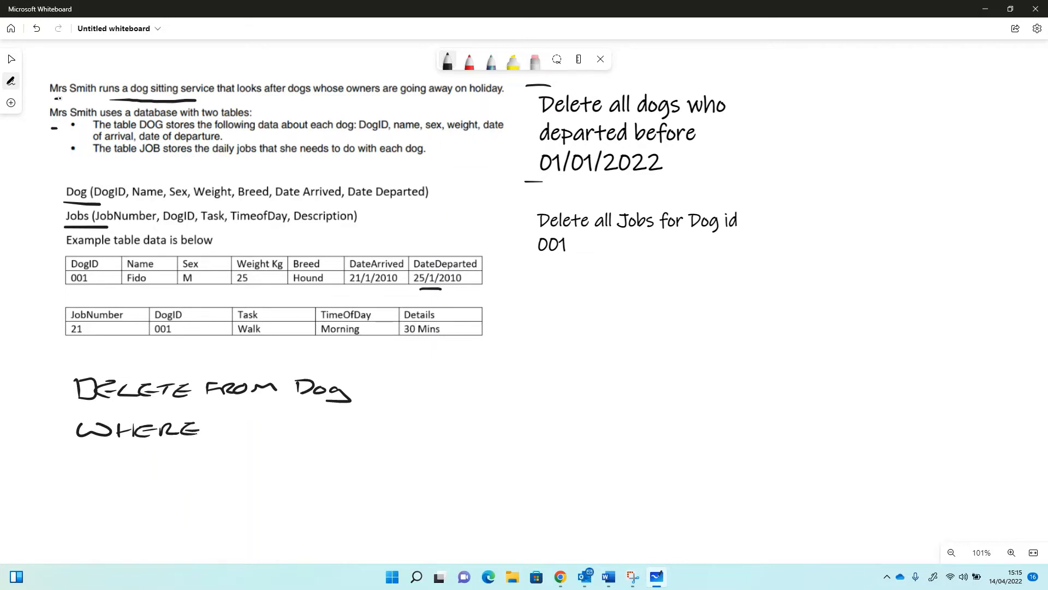
drag(221, 428, 267, 428)
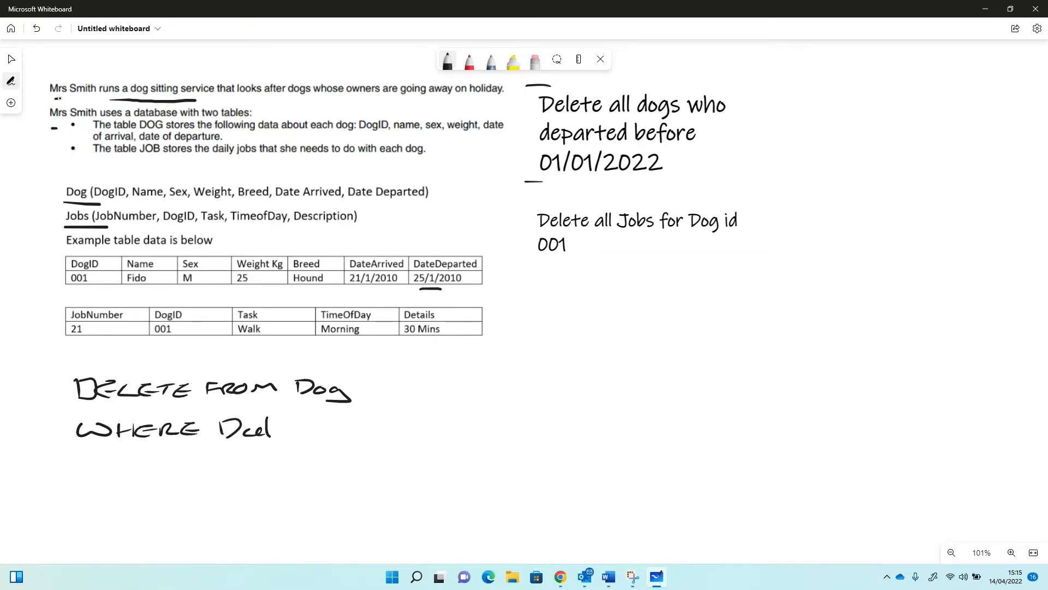
drag(267, 428, 321, 431)
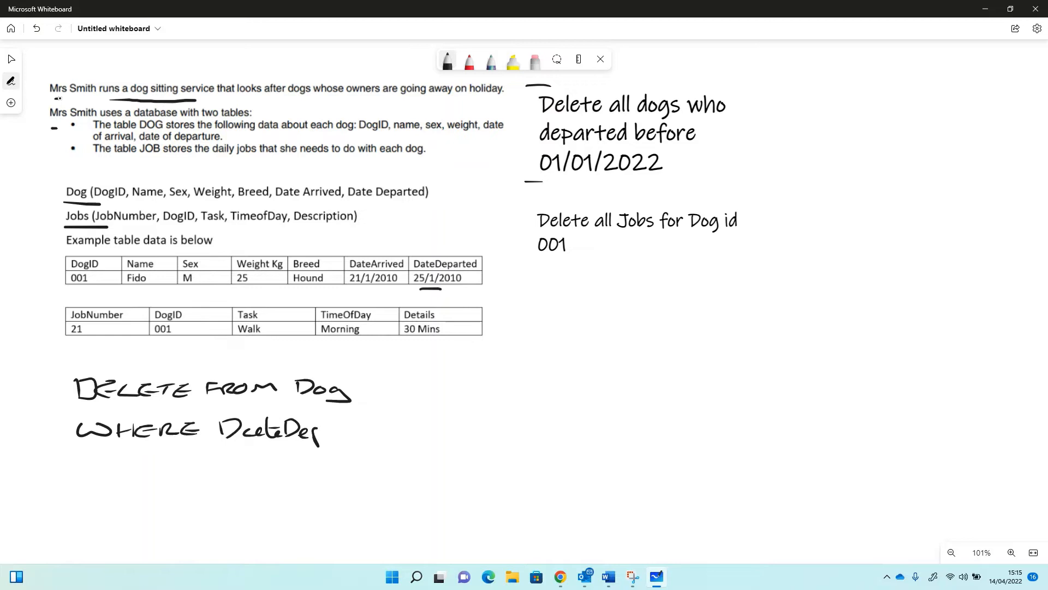
drag(321, 431, 378, 431)
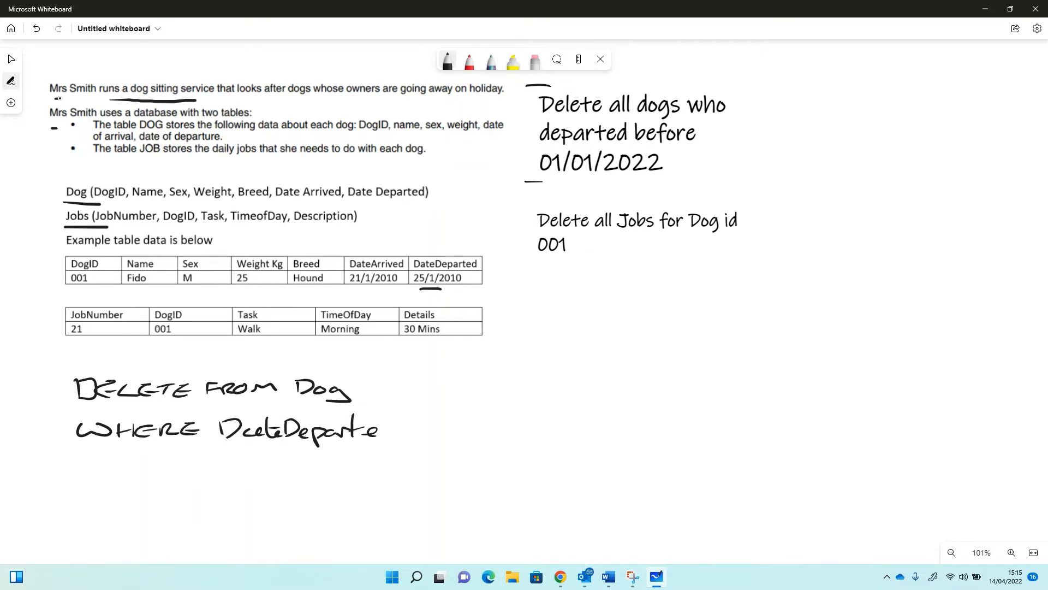
drag(381, 427, 428, 425)
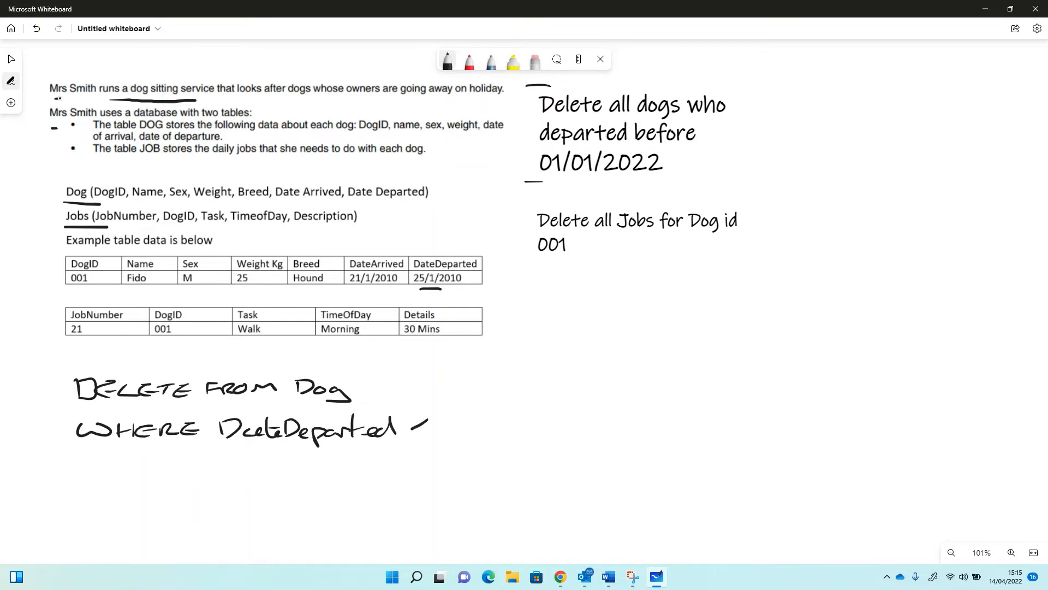
drag(411, 422, 444, 435)
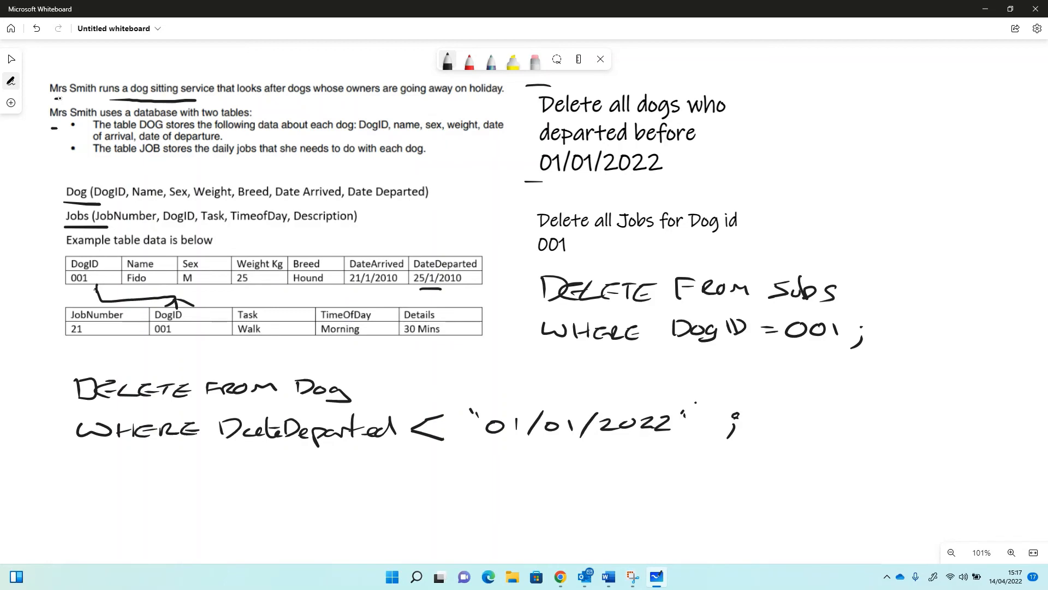
Step: Underline WHERE in the handwritten Jobs DELETE query
drag(548, 350, 615, 351)
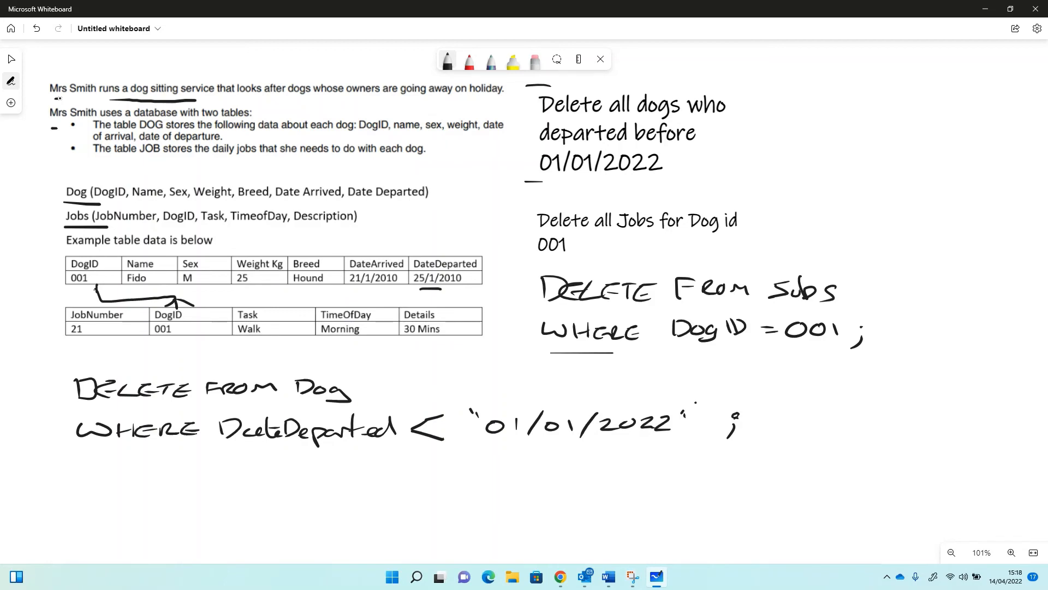